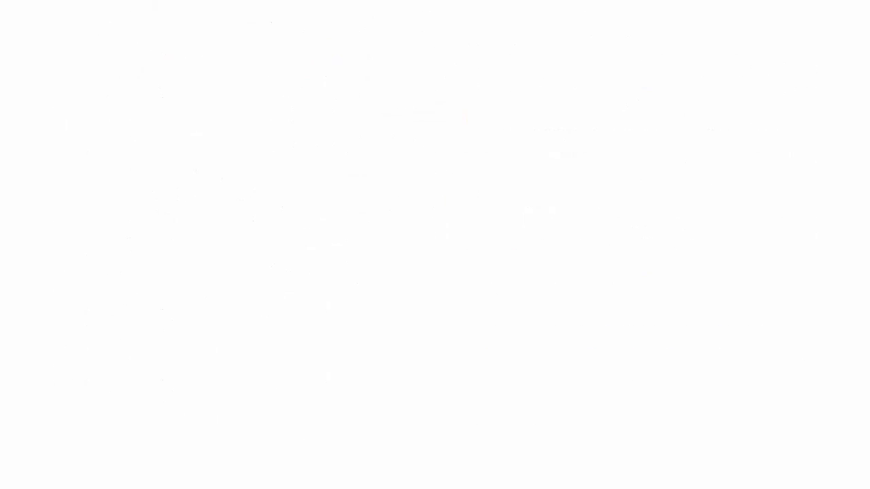
text(The method was developed by Dr. Noriak)
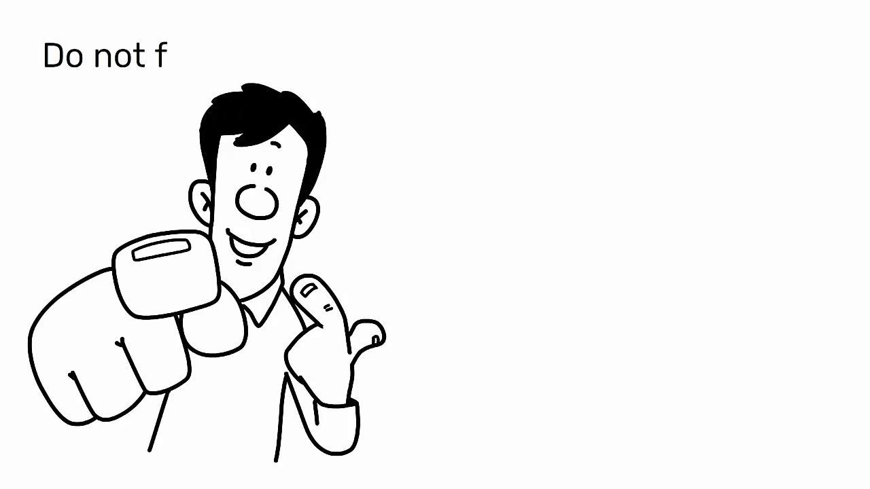
text(orget to watch my other videos on)
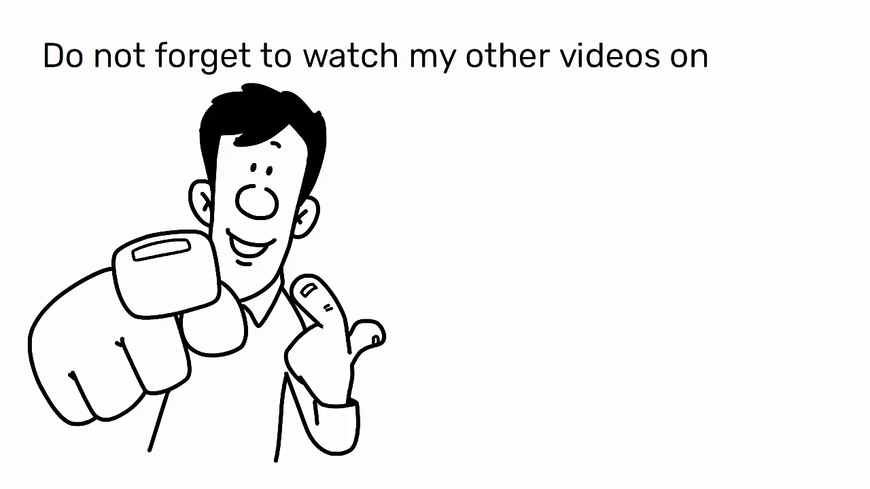
text(Quality)
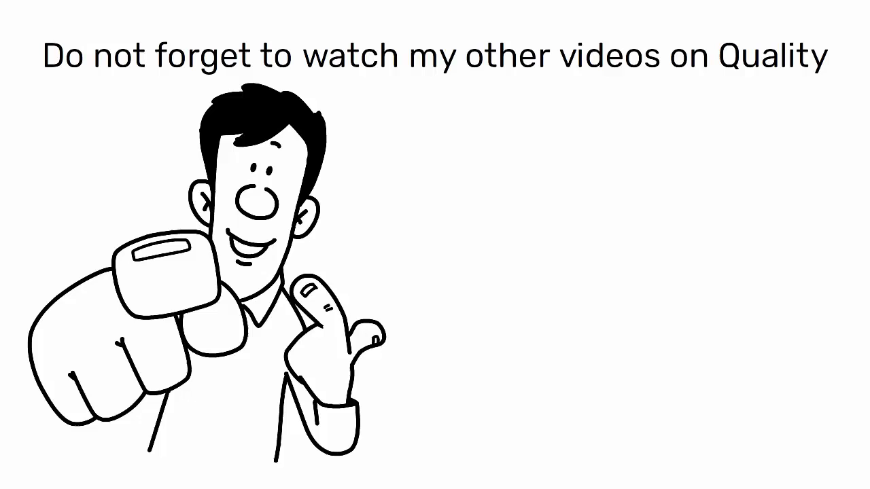